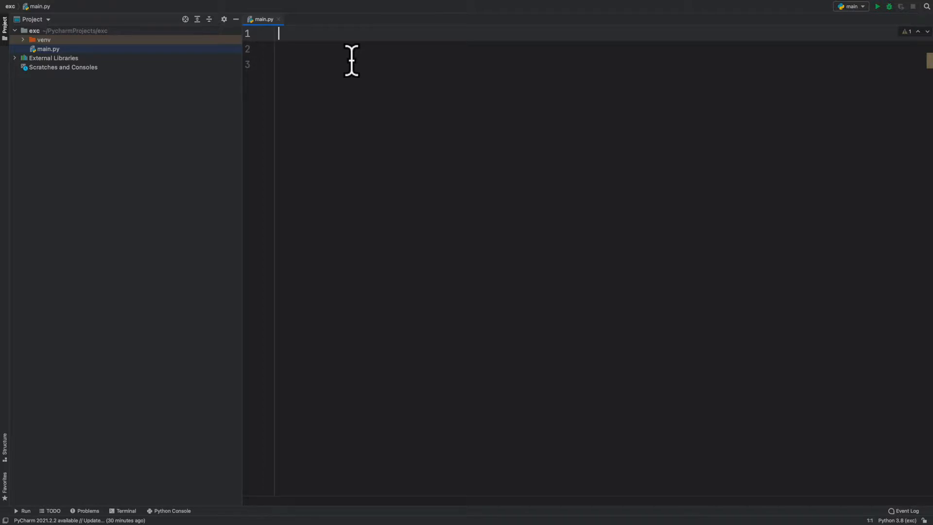
{"action": "mouse_move", "coordinate": [348, 57]}
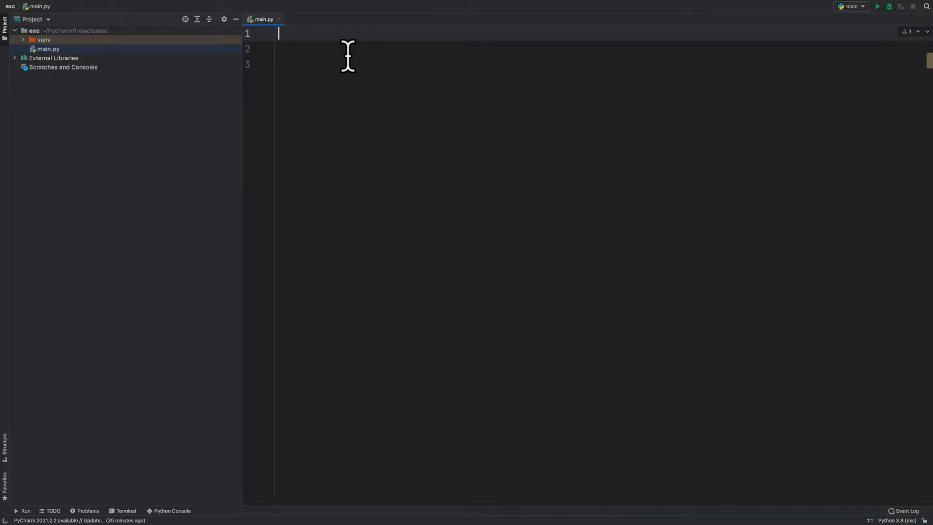
Define characters = ["a","e","a","e","t","r","o","x","3","6","a"] on line 1 of main.py.
{"action": "type", "text": "characters = [\"a\",\"e\",\"a\",\"e\",\"t\",\"r\",\"o\",\"x\",\"3\",\"6\",\"a\"]"}
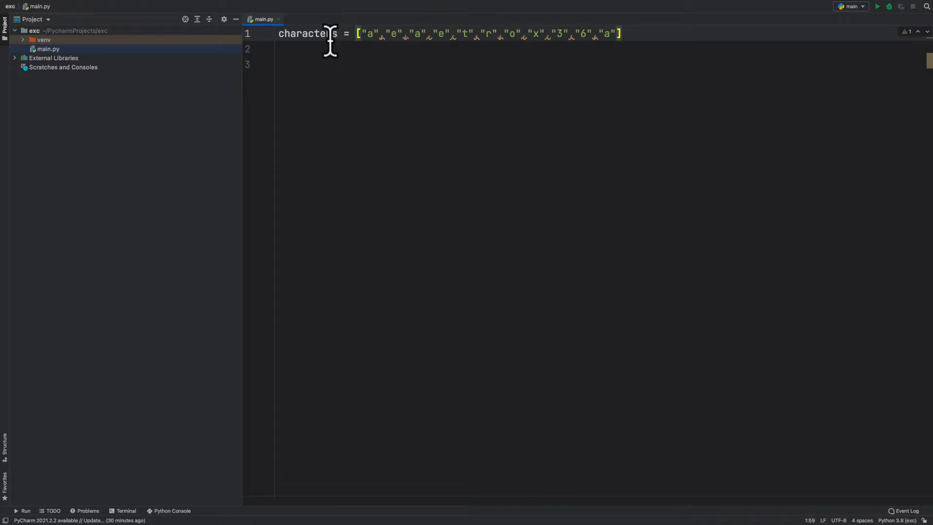
{"action": "mouse_move", "coordinate": [424, 34]}
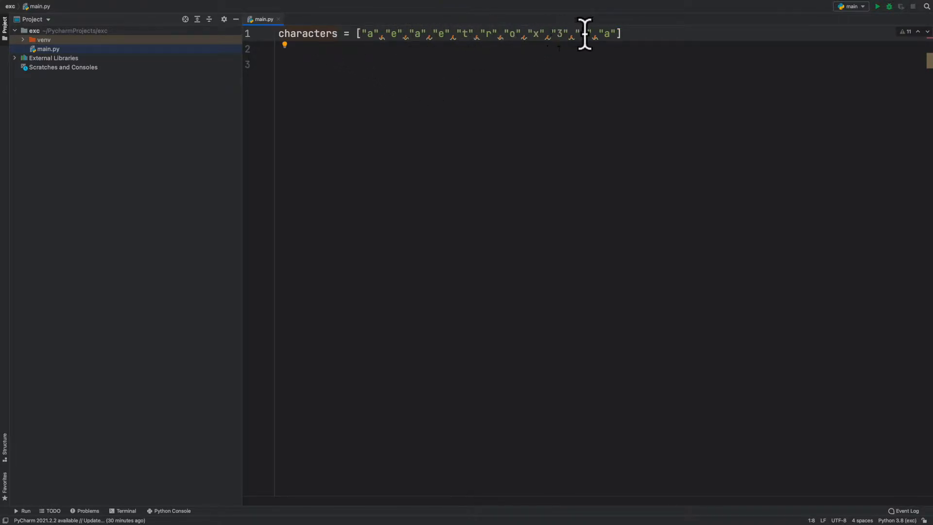
{"action": "type", "text": "6"}
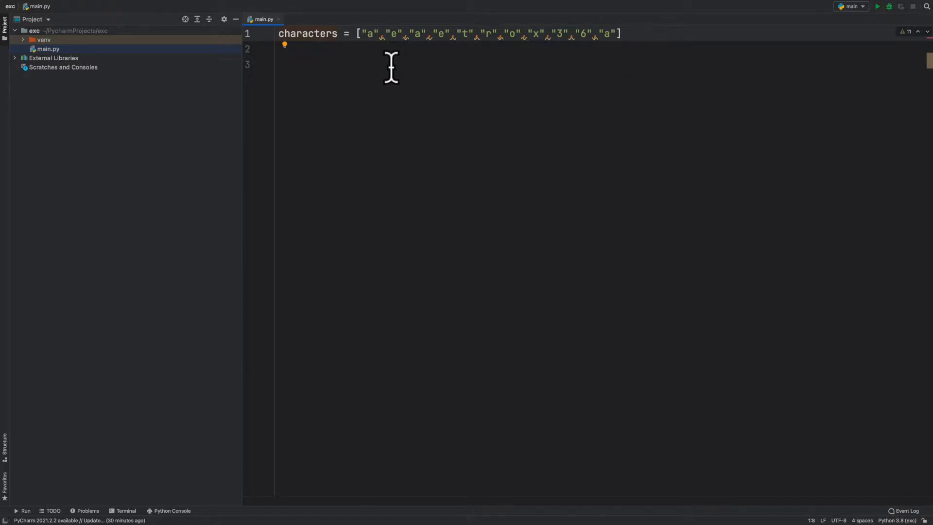
{"action": "left_click", "coordinate": [366, 33]}
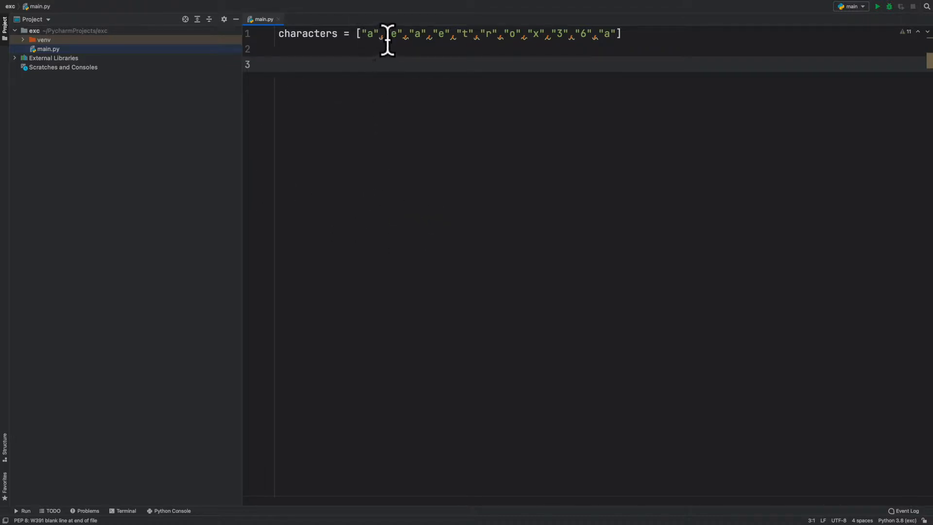
{"action": "mouse_move", "coordinate": [558, 33]}
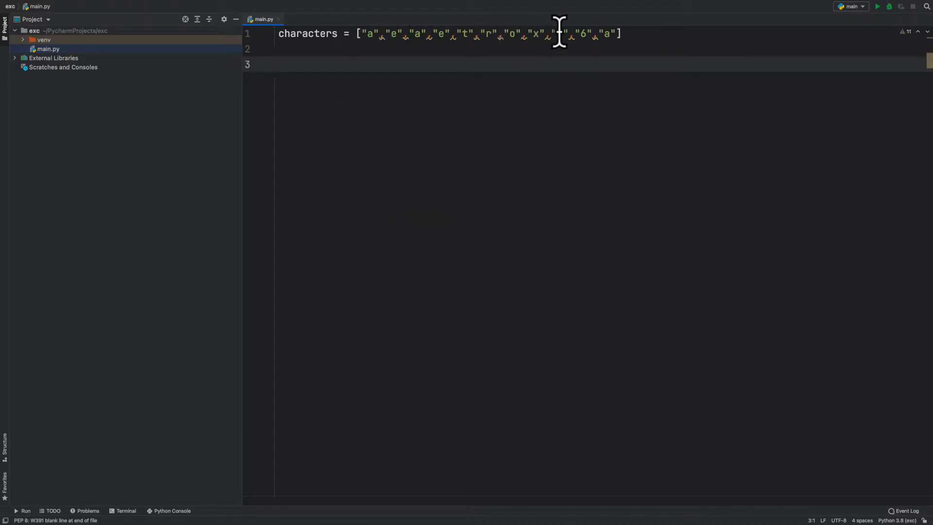
{"action": "type", "text": "3"}
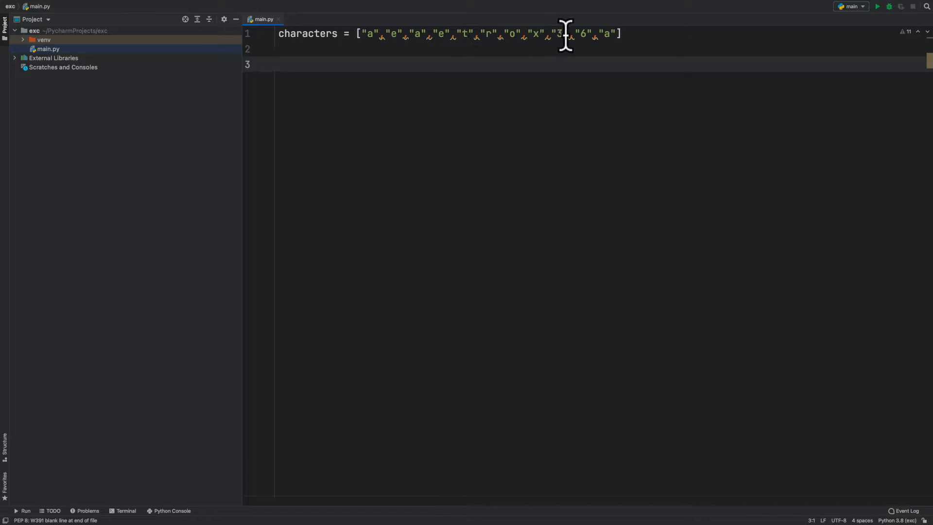
{"action": "mouse_move", "coordinate": [383, 50]}
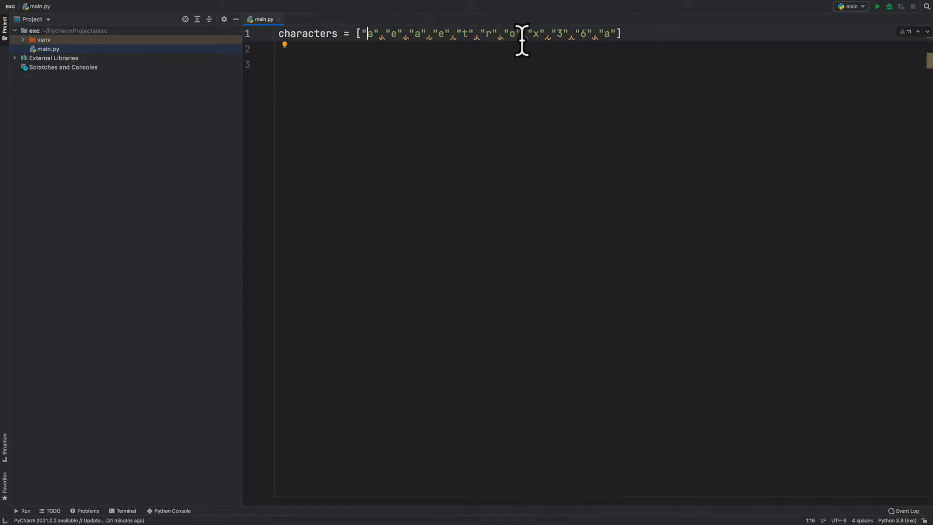
{"action": "mouse_move", "coordinate": [666, 32]}
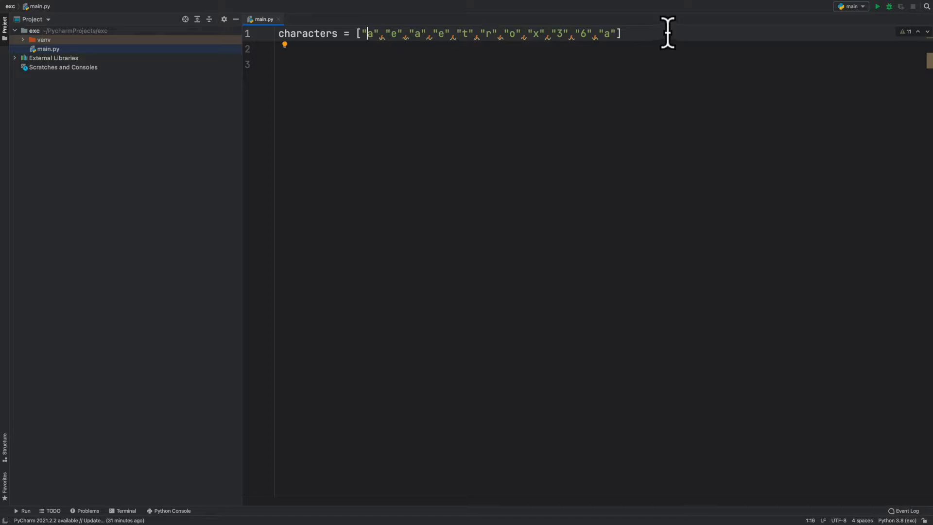
{"action": "left_click", "coordinate": [623, 34]}
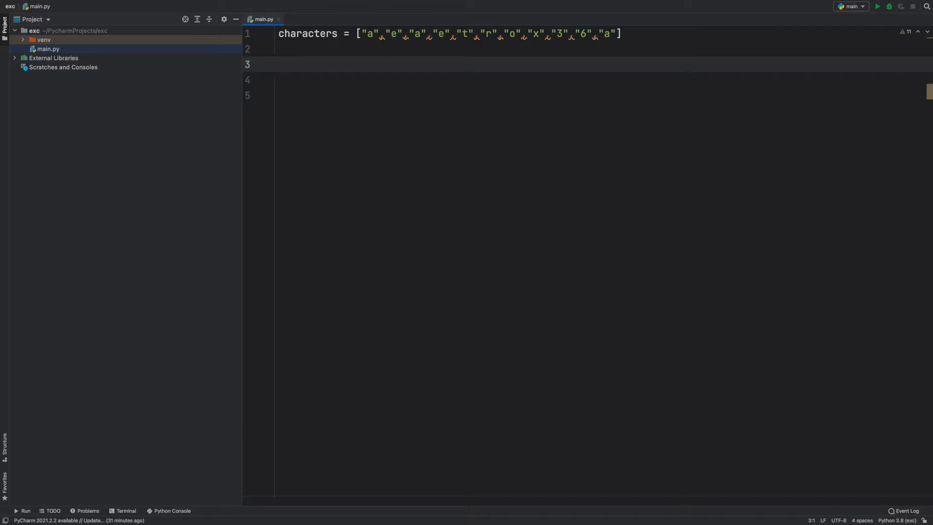
Add userInput = input("Enter A Character to count: ") on line 3.
{"action": "type", "text": "userInp"}
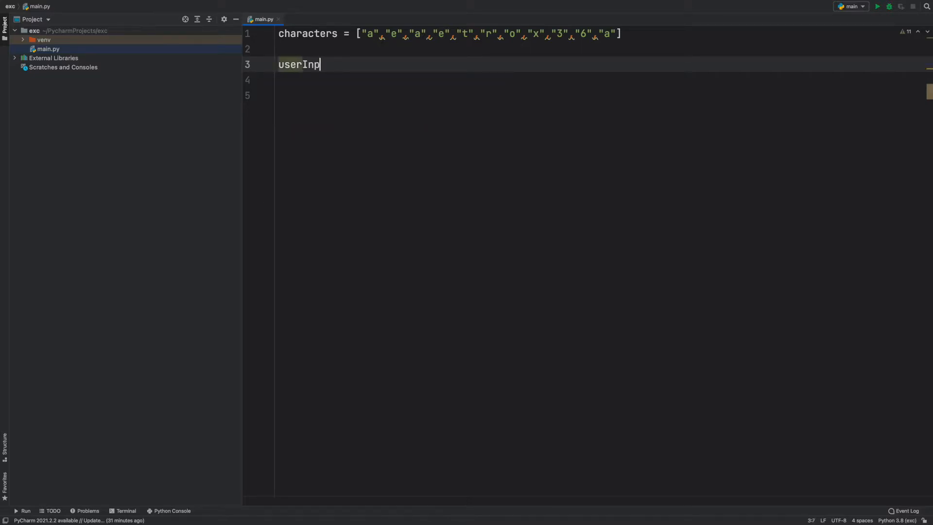
{"action": "type", "text": "ut ="}
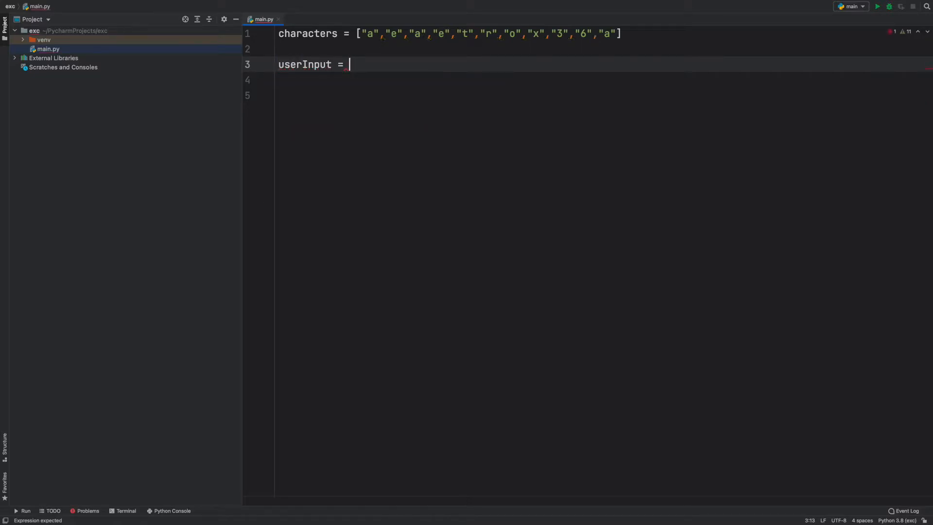
{"action": "type", "text": "Inpu"}
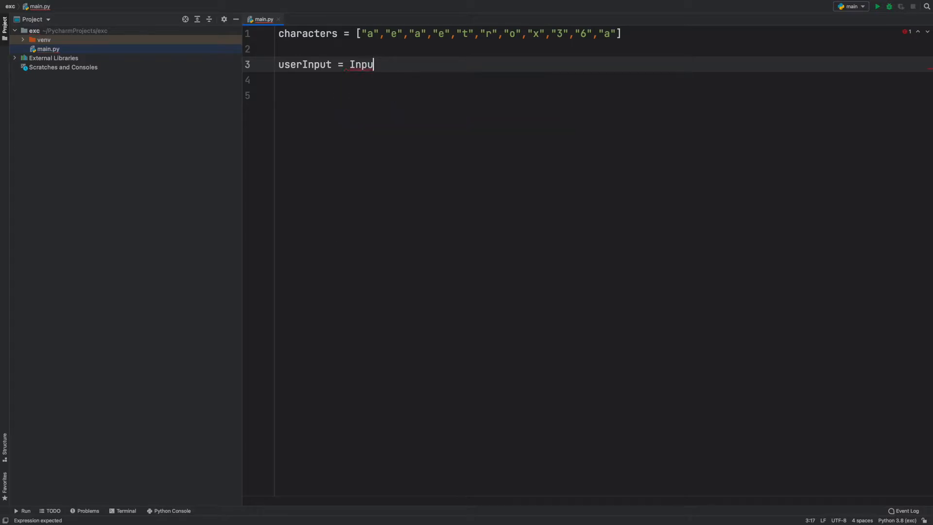
{"action": "type", "text": "in"}
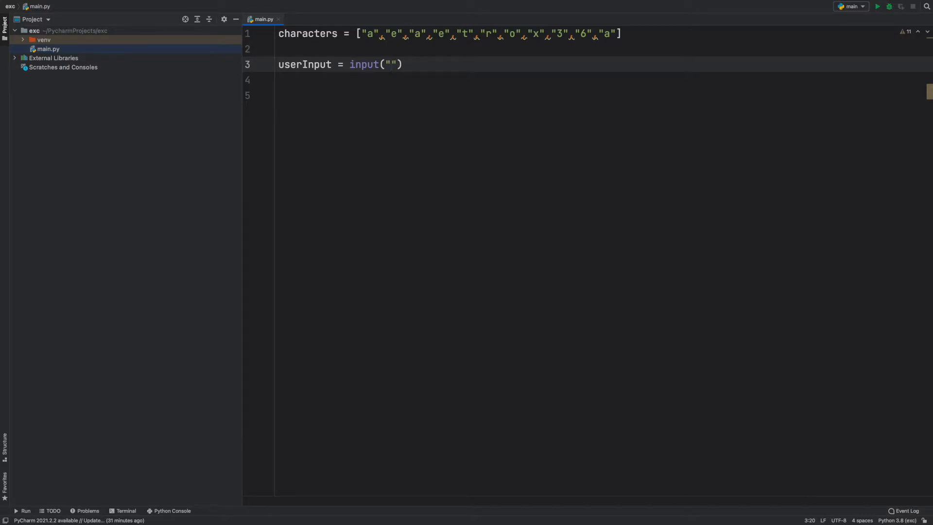
{"action": "type", "text": "Enter A"}
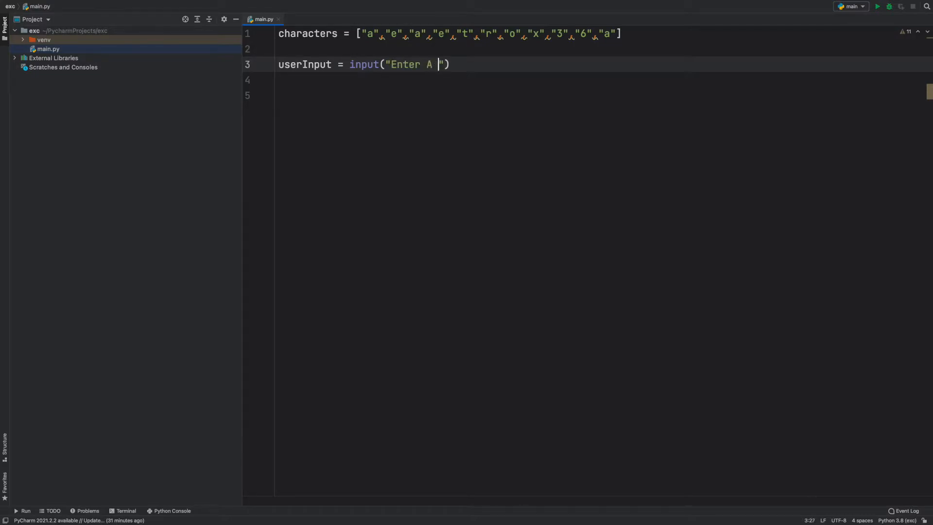
{"action": "type", "text": "Character to count:"}
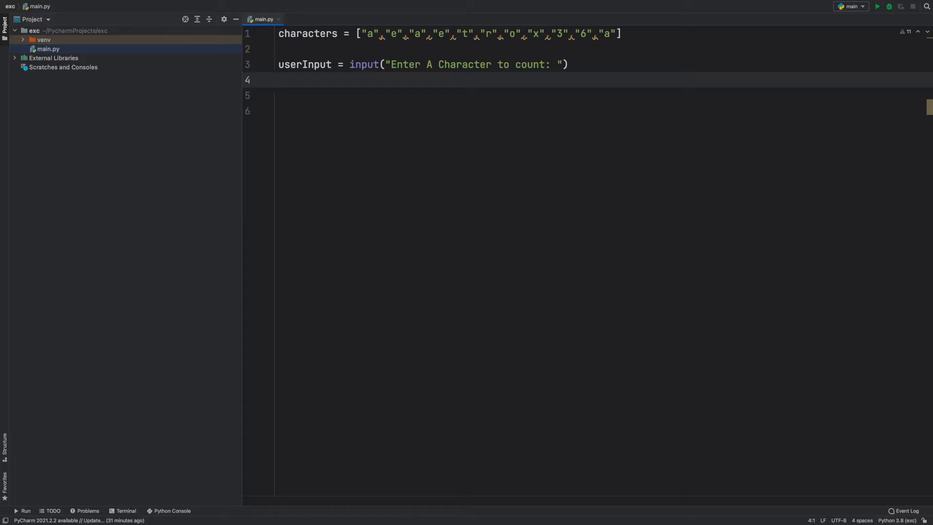
Initialize characterCount = 0 on the line below the prompt.
{"action": "type", "text": "characterCo"}
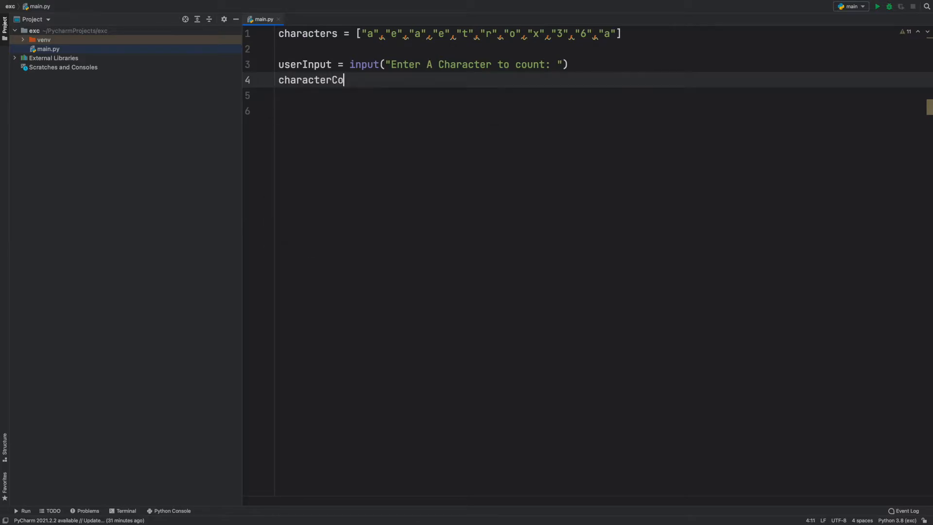
{"action": "type", "text": "unt = 0"}
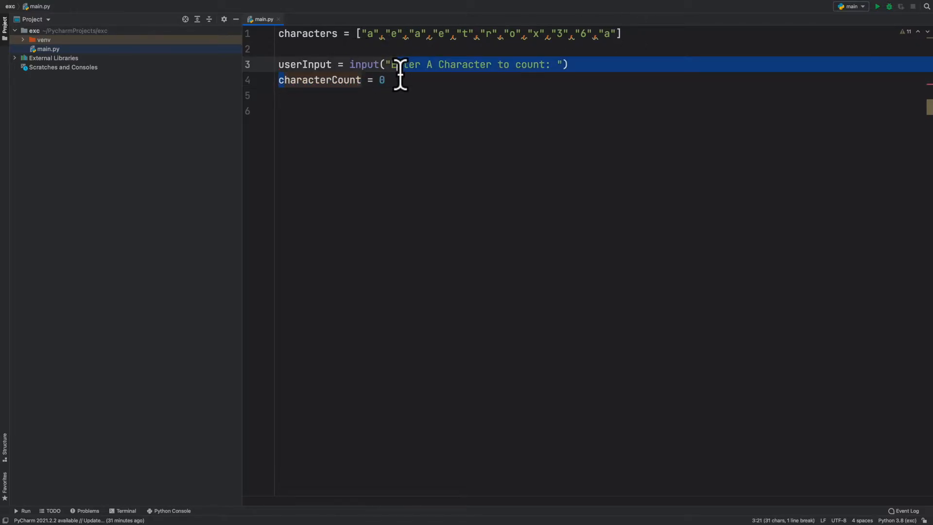
{"action": "left_click", "coordinate": [381, 79]}
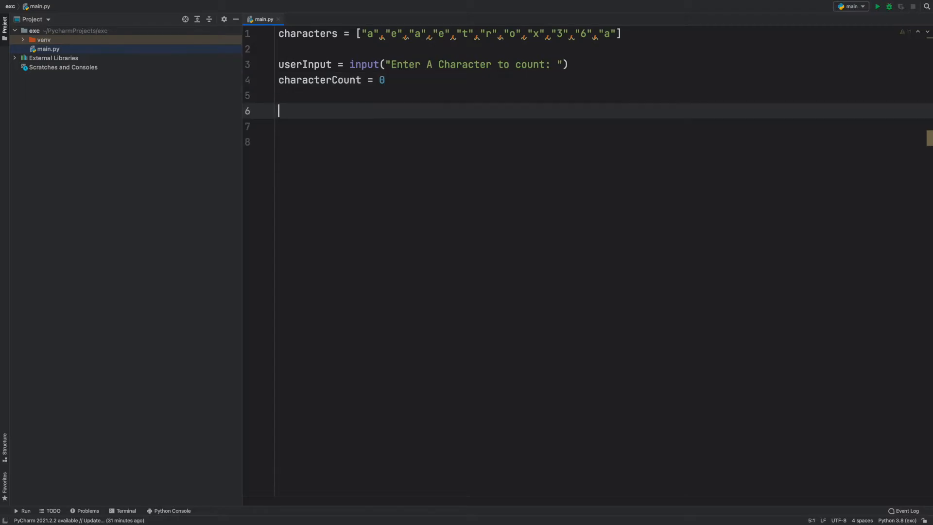
{"action": "mouse_move", "coordinate": [400, 80]}
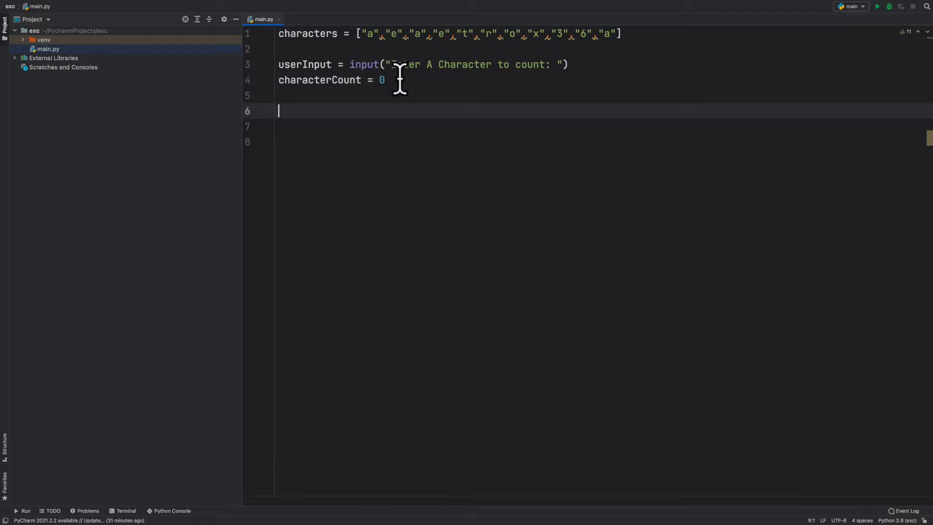
Write 'for character in characters:' with 'if userInput == character:' incrementing characterCount by 1.
{"action": "type", "text": "for"}
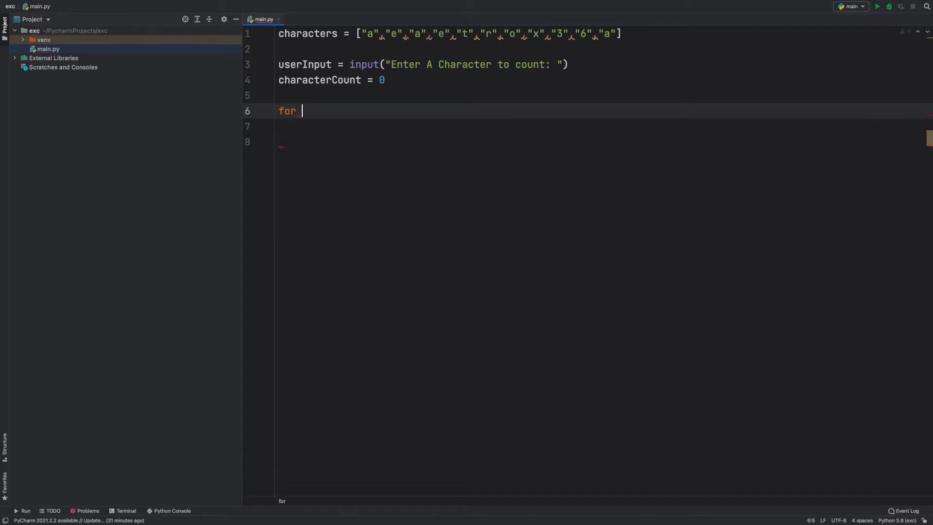
{"action": "type", "text": "chara"}
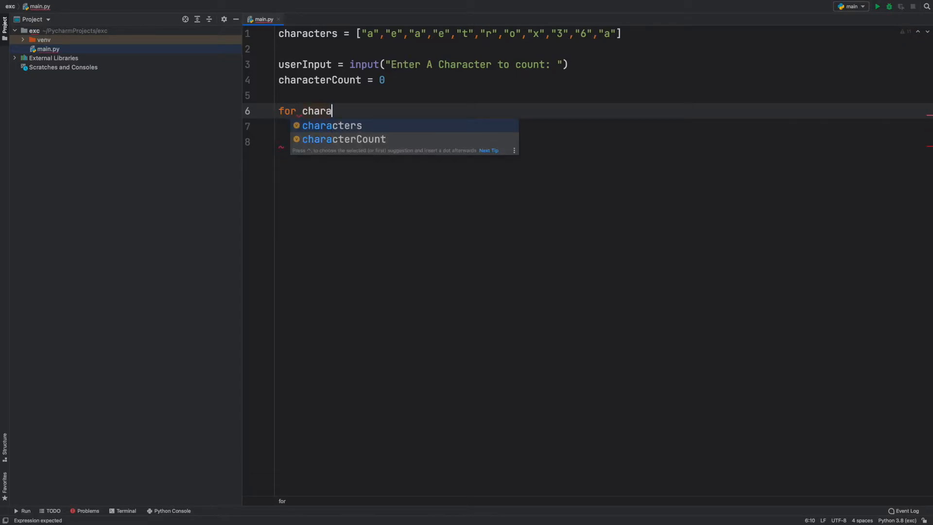
{"action": "type", "text": "cter in"}
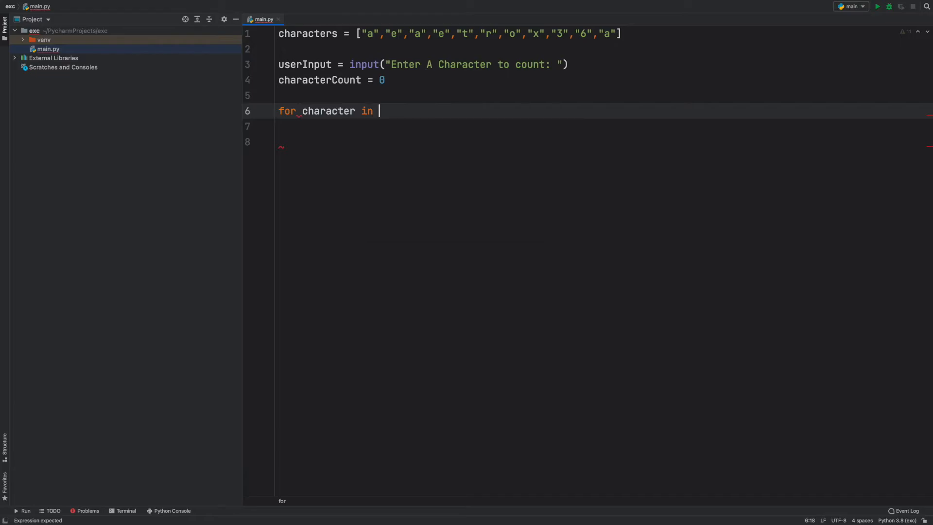
{"action": "type", "text": "characters:"}
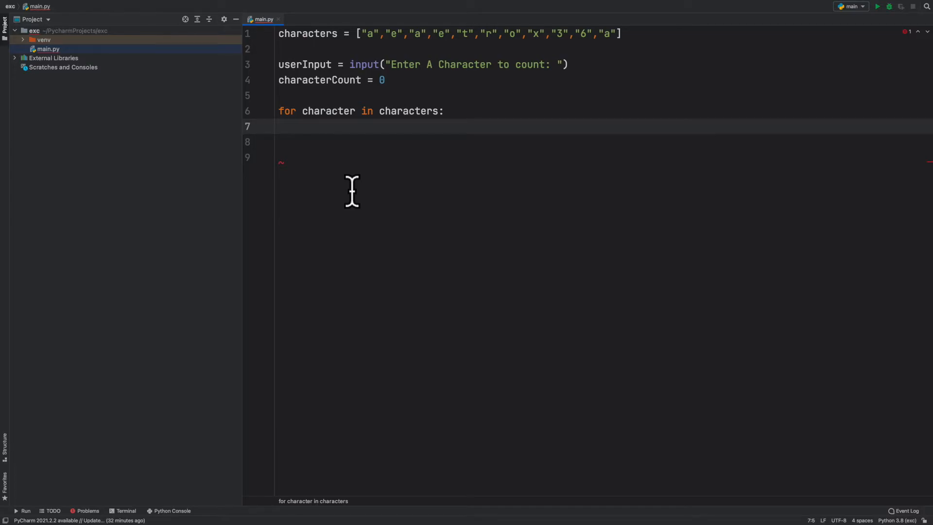
{"action": "type", "text": "if user"}
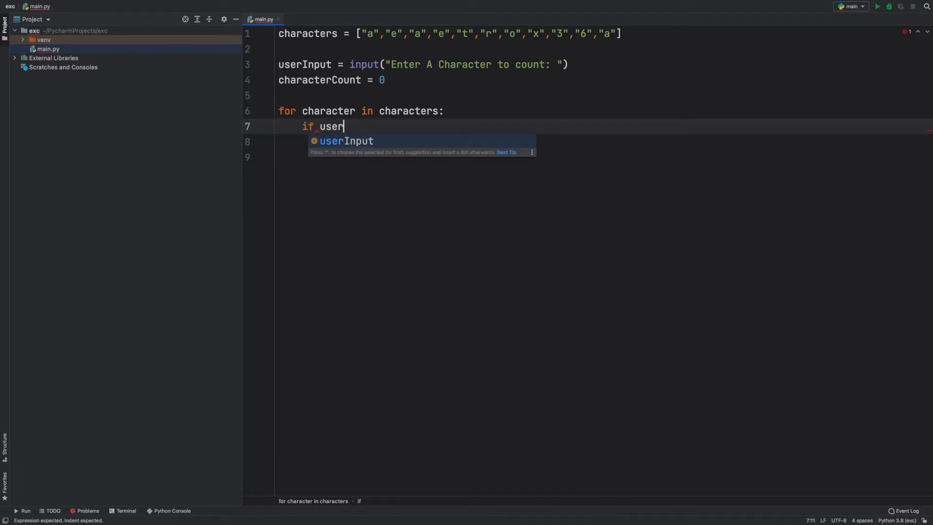
{"action": "type", "text": "Input == character:"}
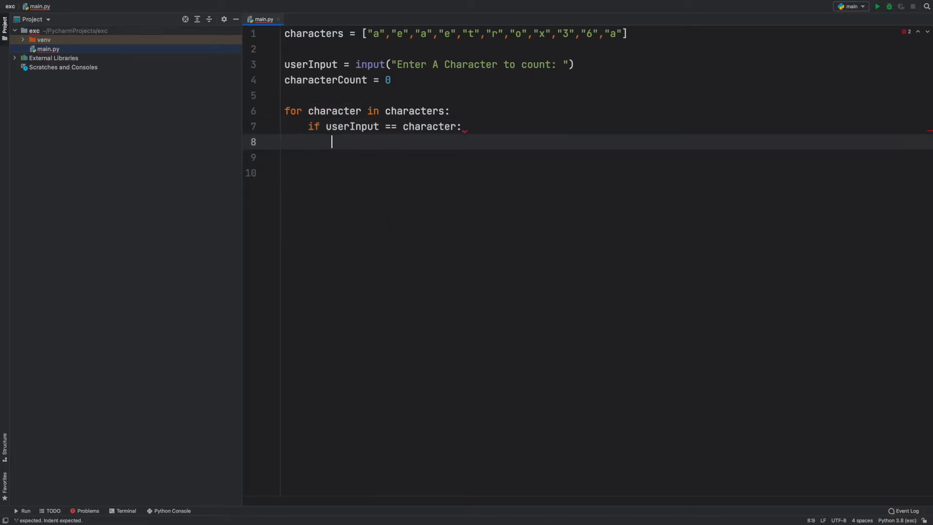
{"action": "type", "text": "characterCount"}
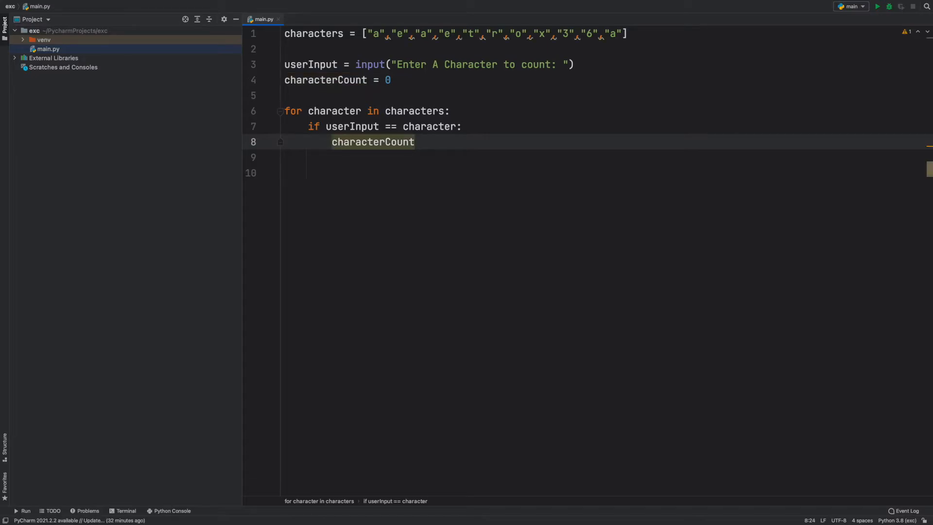
{"action": "type", "text": "= characterCount + 1"}
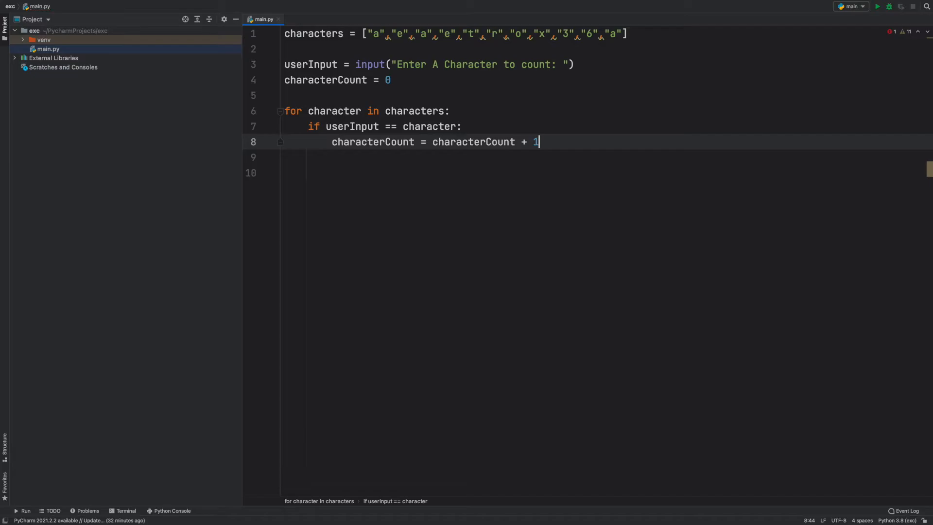
{"action": "mouse_move", "coordinate": [377, 167]}
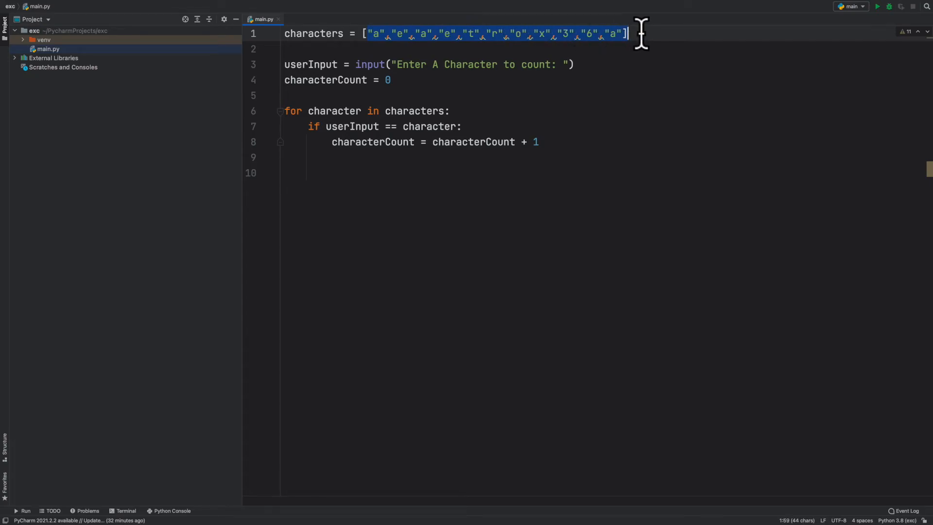
{"action": "mouse_move", "coordinate": [326, 110]}
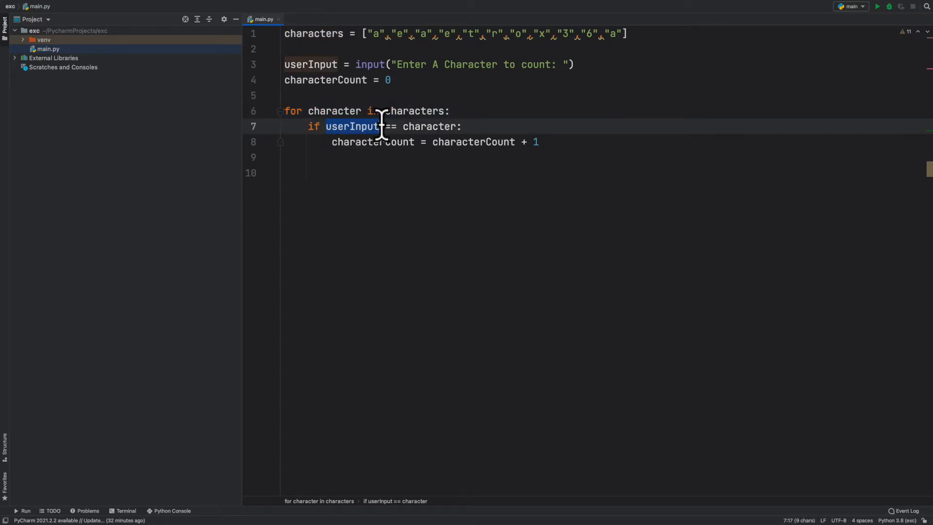
{"action": "mouse_move", "coordinate": [327, 65]}
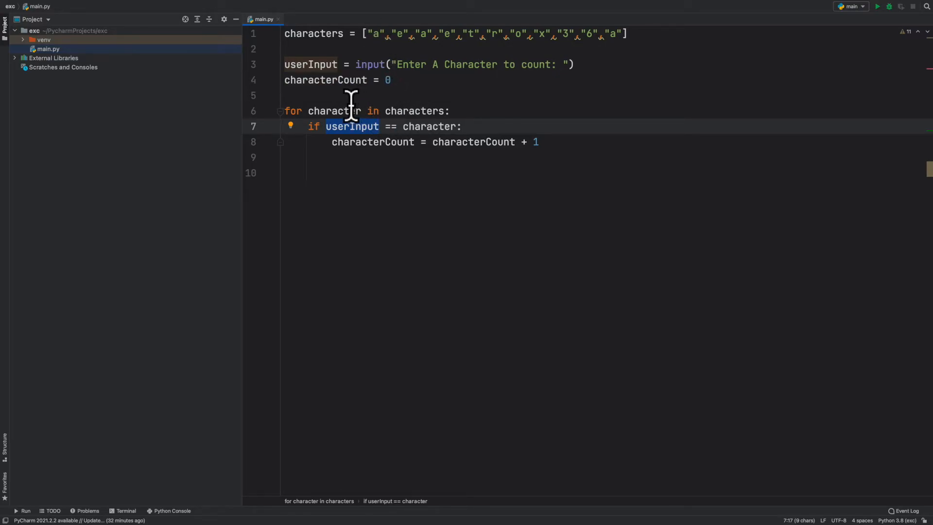
{"action": "mouse_move", "coordinate": [528, 141]}
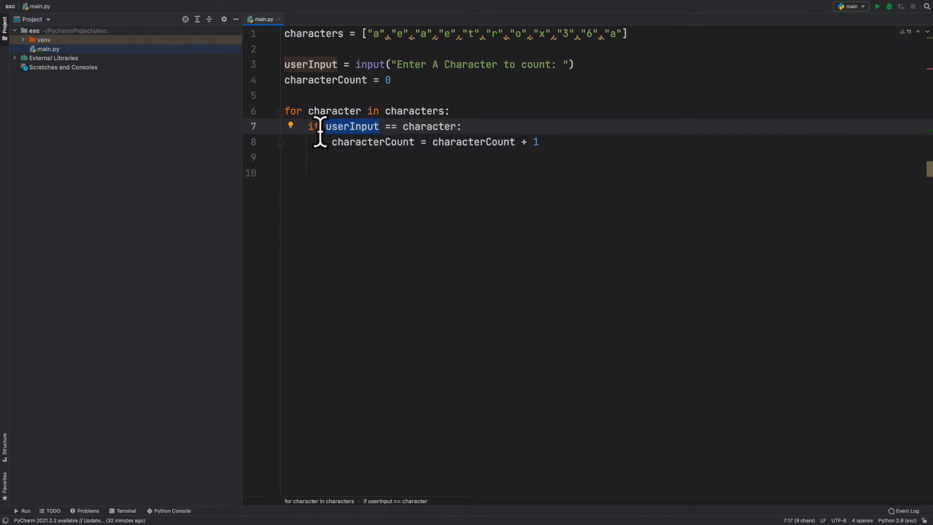
{"action": "mouse_move", "coordinate": [345, 126]}
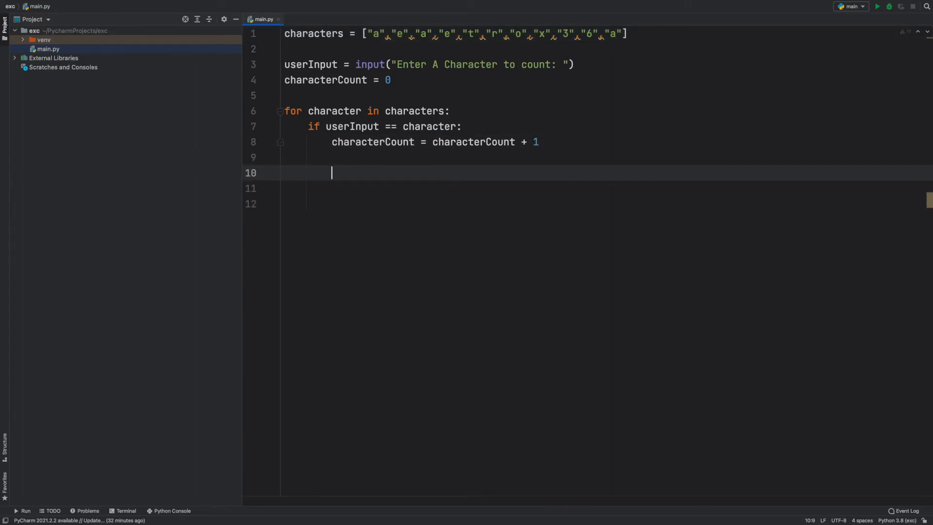
{"action": "mouse_move", "coordinate": [324, 110]}
{"action": "type", "text": "print("}
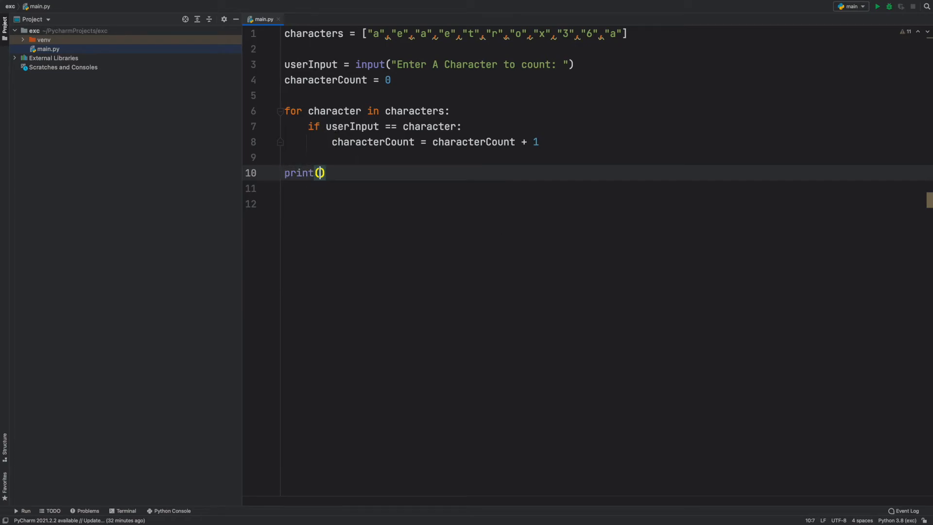
Add print(characterCount) on line 10 after the loop.
{"action": "type", "text": "characterCount"}
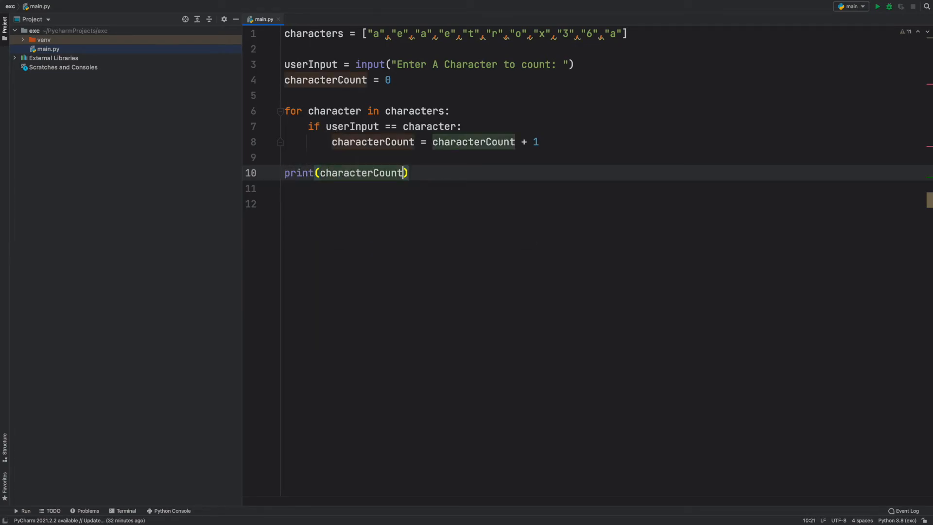
{"action": "left_click", "coordinate": [286, 203]}
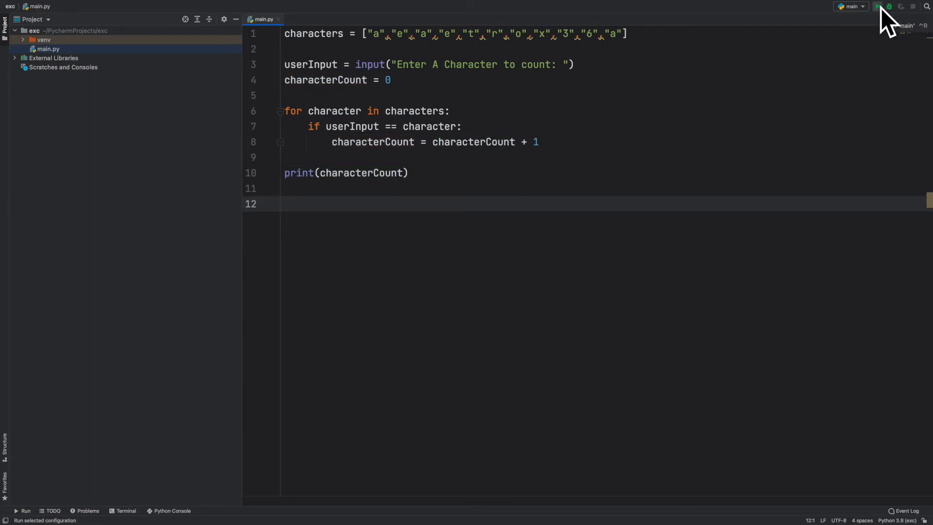
Run main.py repeatedly, entering characters and checking counts like 3 for 'a' and 2 for 'e'.
{"action": "left_click", "coordinate": [877, 6]}
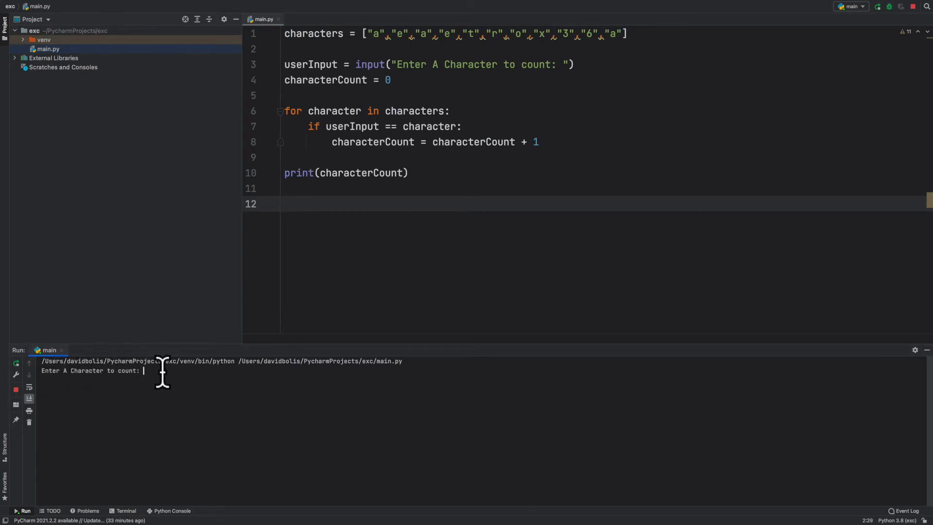
{"action": "mouse_move", "coordinate": [381, 34]}
{"action": "type", "text": "a"}
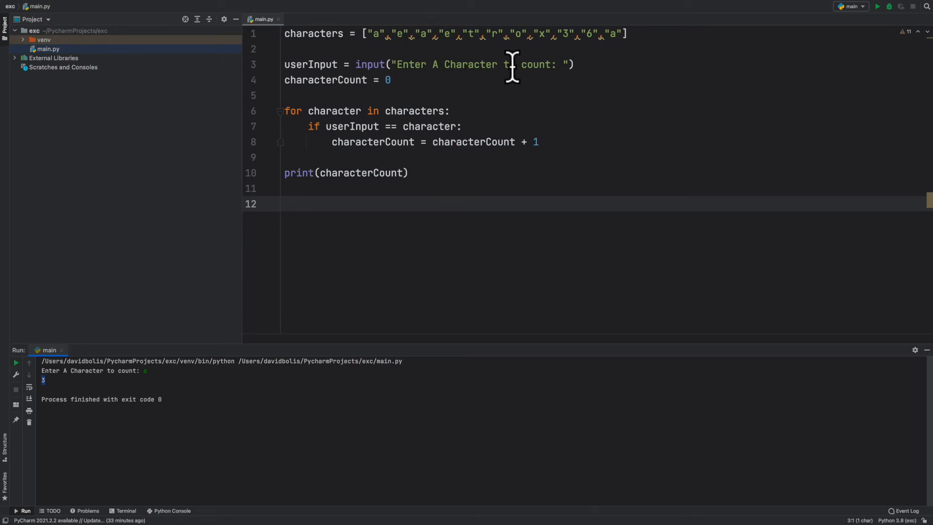
{"action": "left_click", "coordinate": [878, 7]}
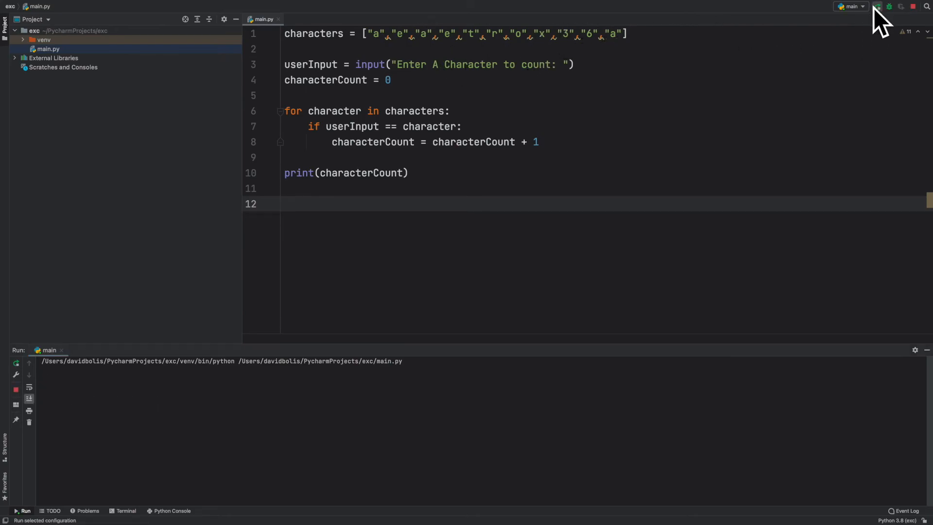
{"action": "left_click", "coordinate": [877, 7]}
{"action": "type", "text": "r"}
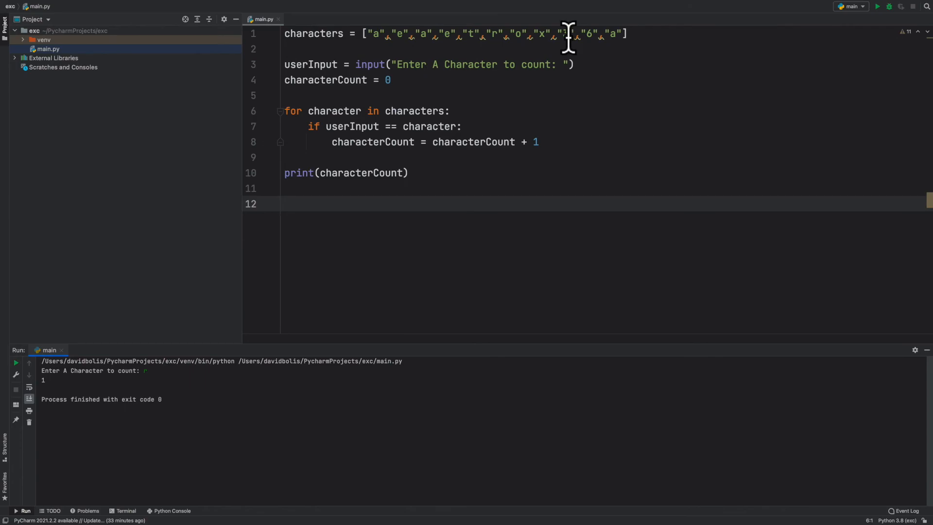
{"action": "left_click", "coordinate": [876, 6]}
{"action": "type", "text": "3"}
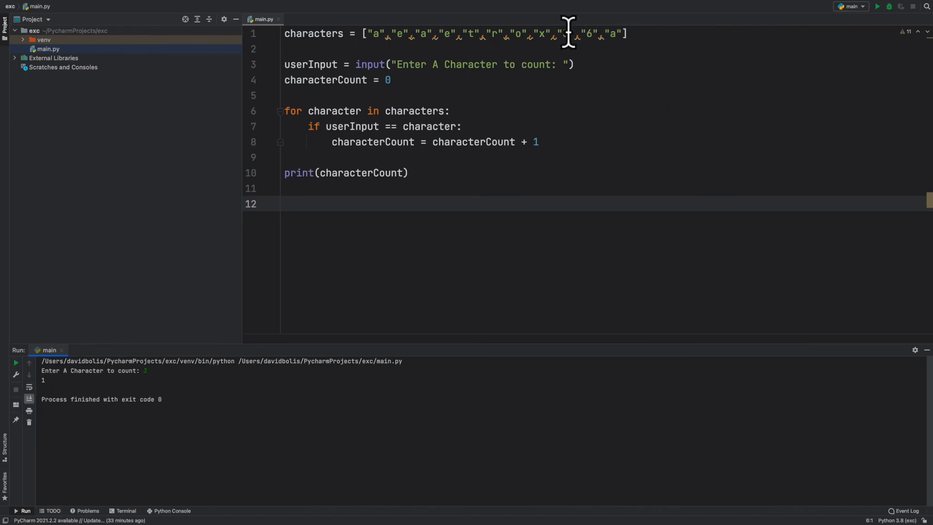
{"action": "mouse_move", "coordinate": [886, 30]}
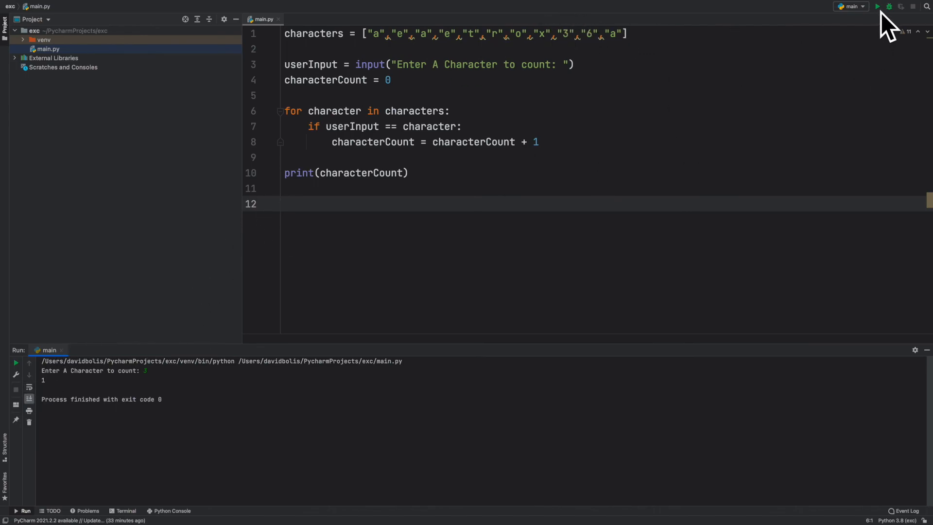
{"action": "left_click", "coordinate": [877, 6]}
{"action": "type", "text": "e"}
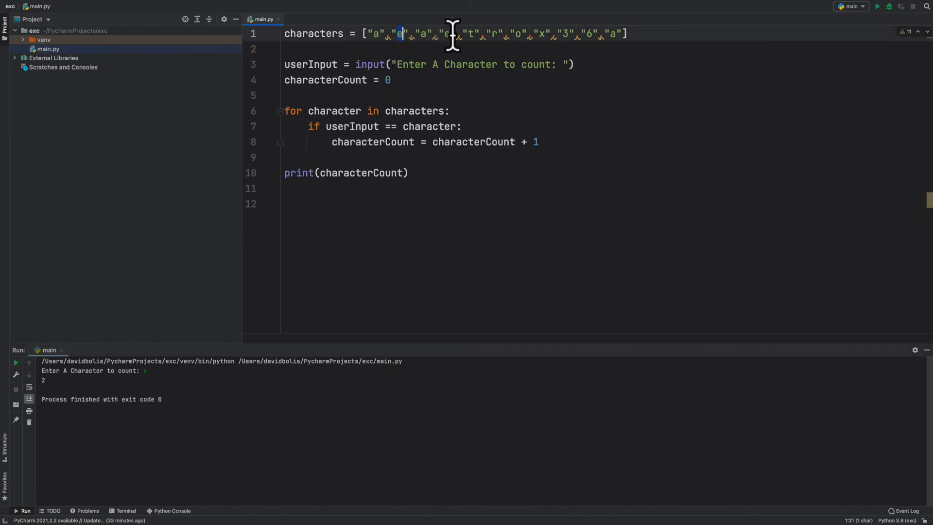
{"action": "left_click", "coordinate": [443, 33]}
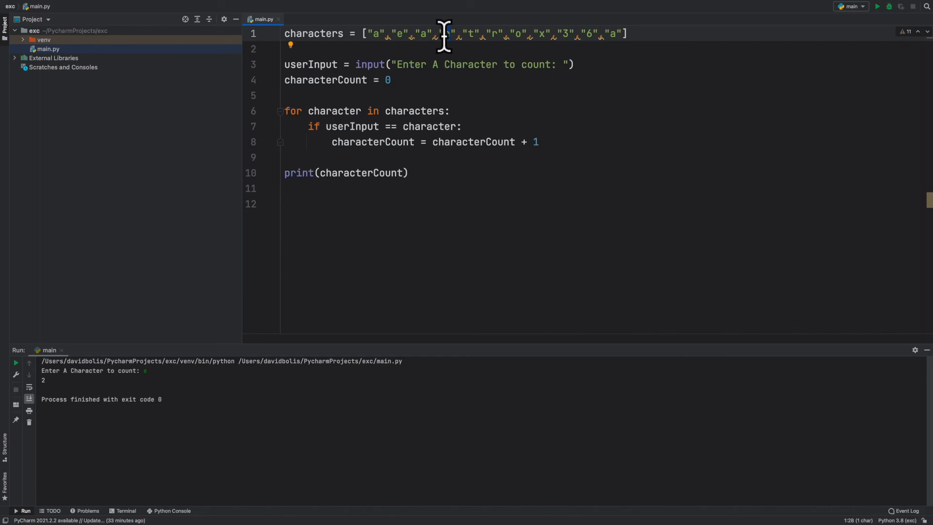